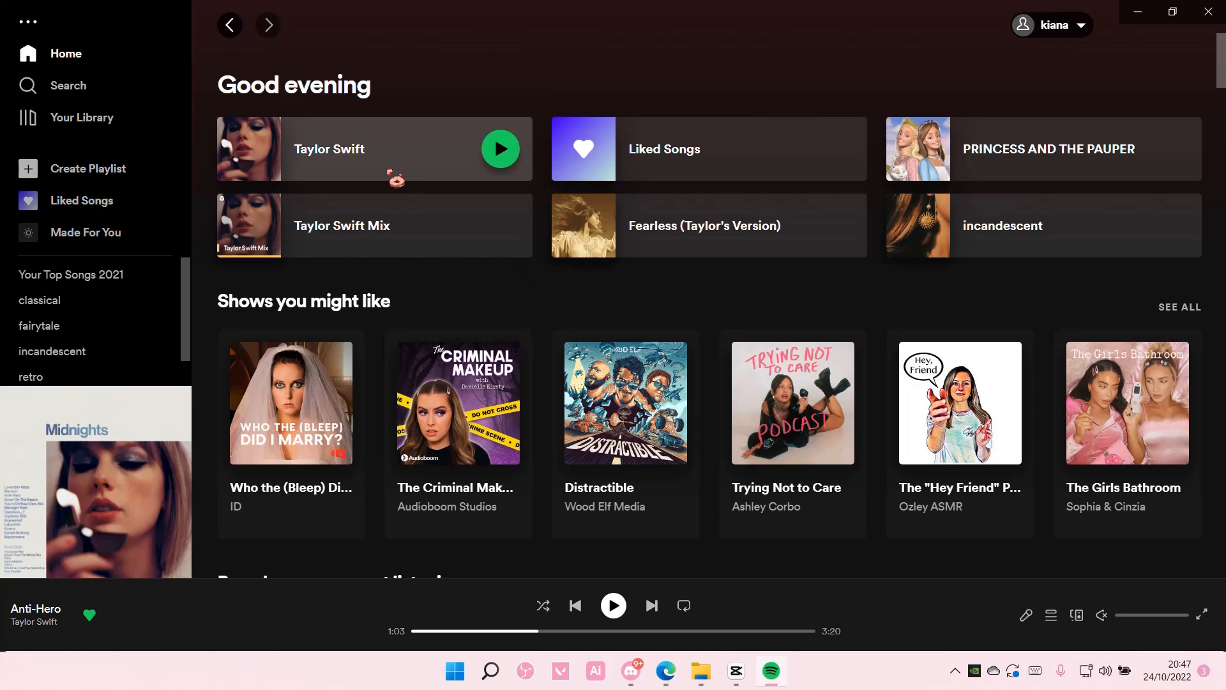
Step: Go to Taylor Swift's artist page and open the Midnights (3am Edition) album
click(329, 148)
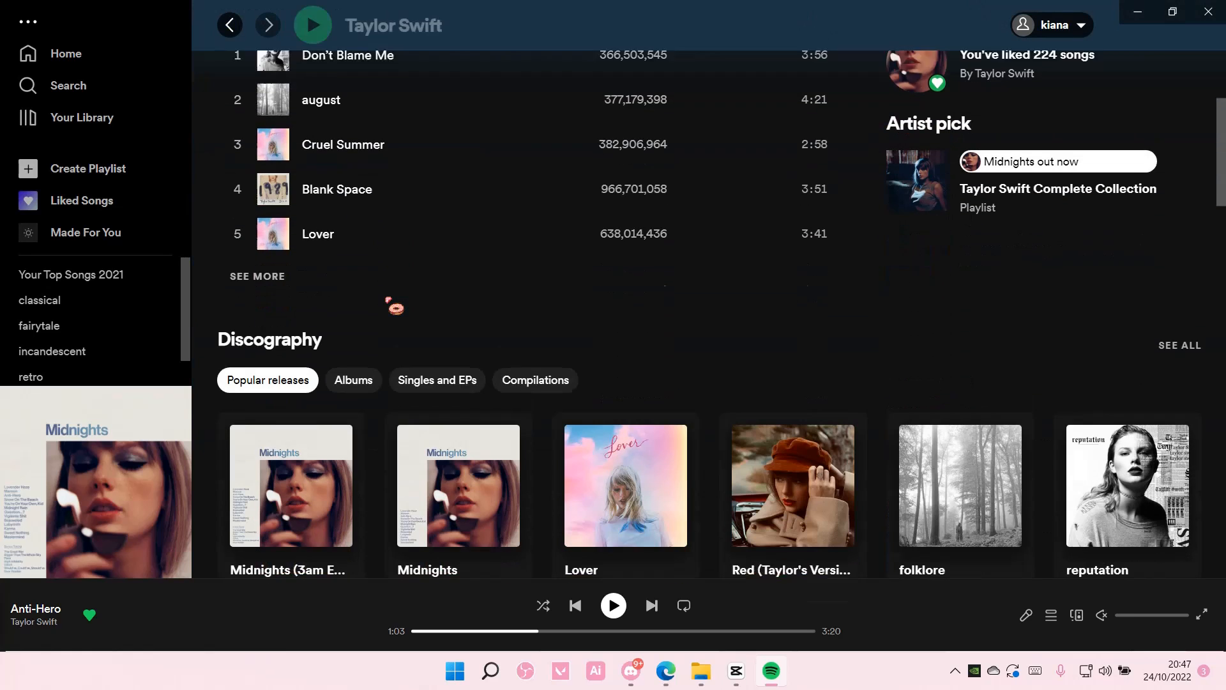
click(290, 485)
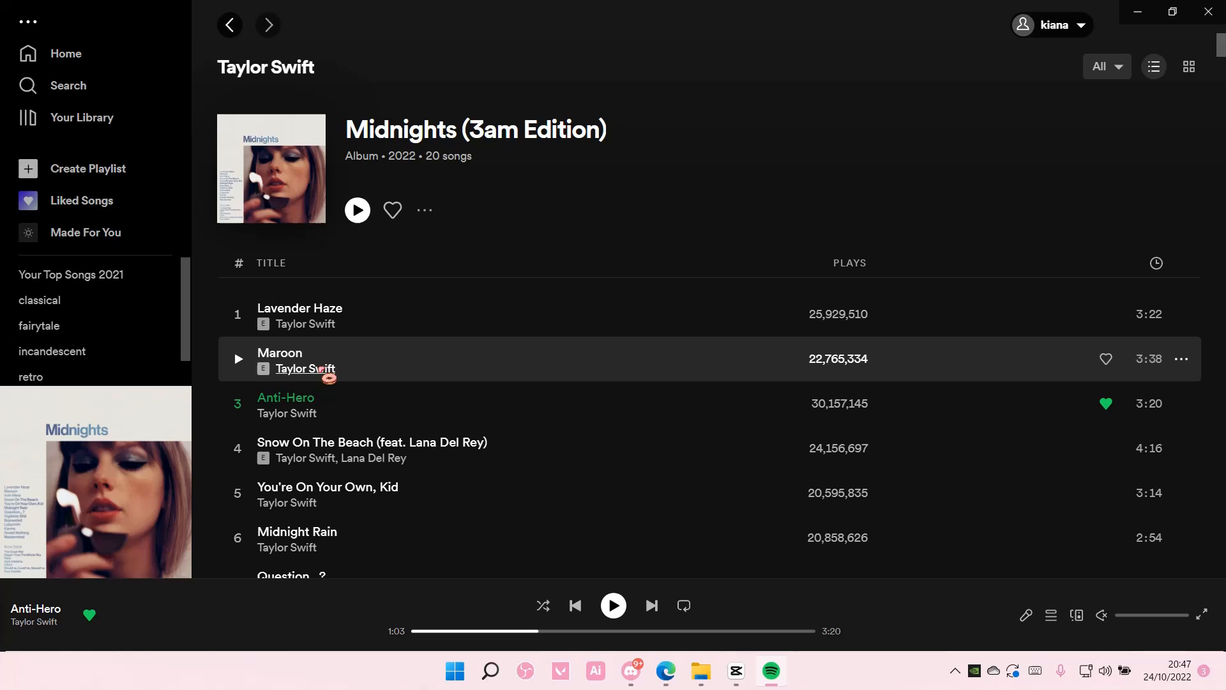
scroll(down, 3)
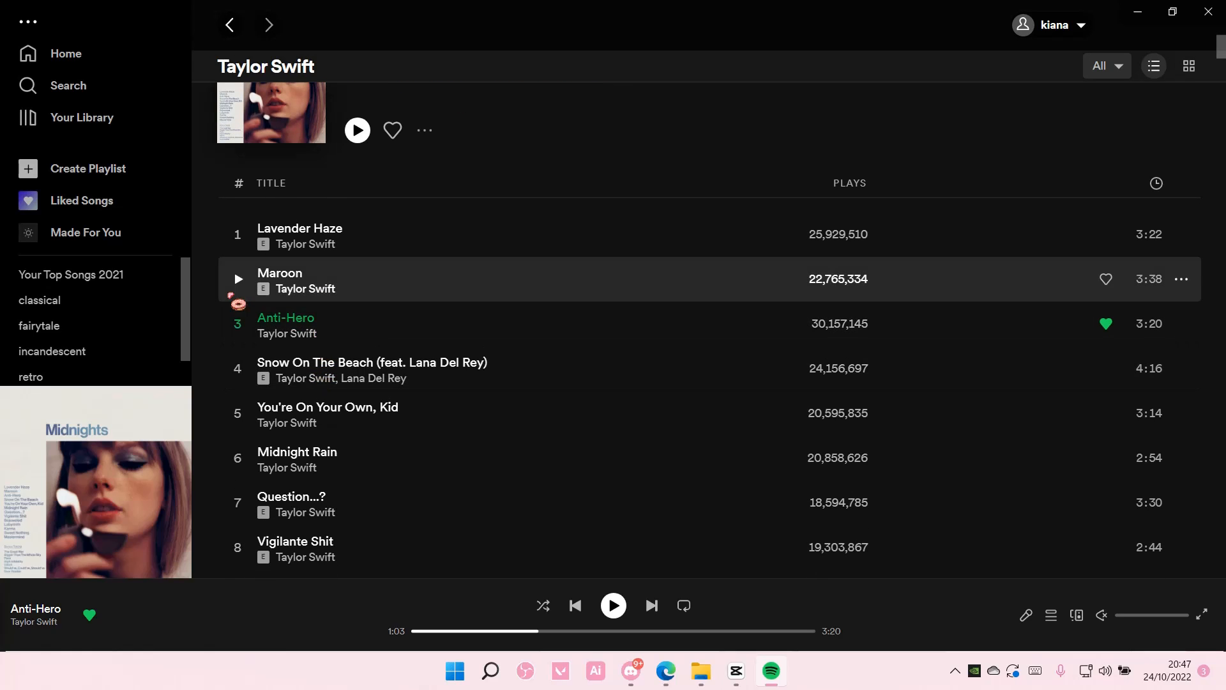
scroll(down, 3)
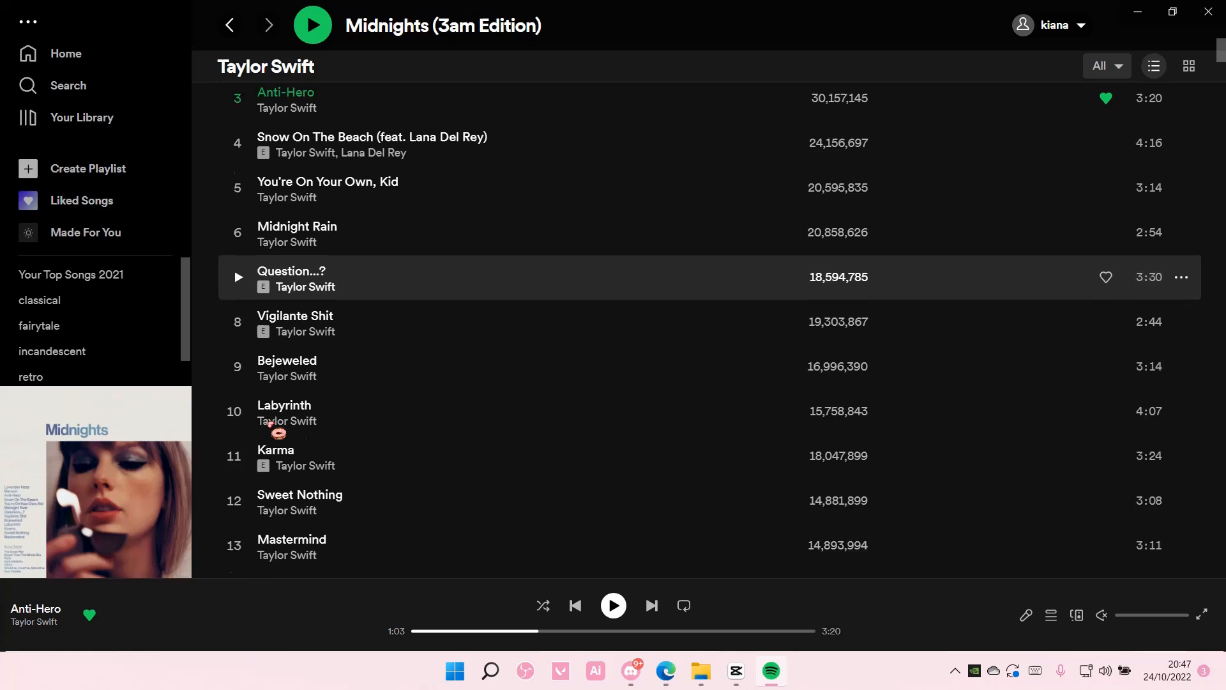
scroll(down, 3)
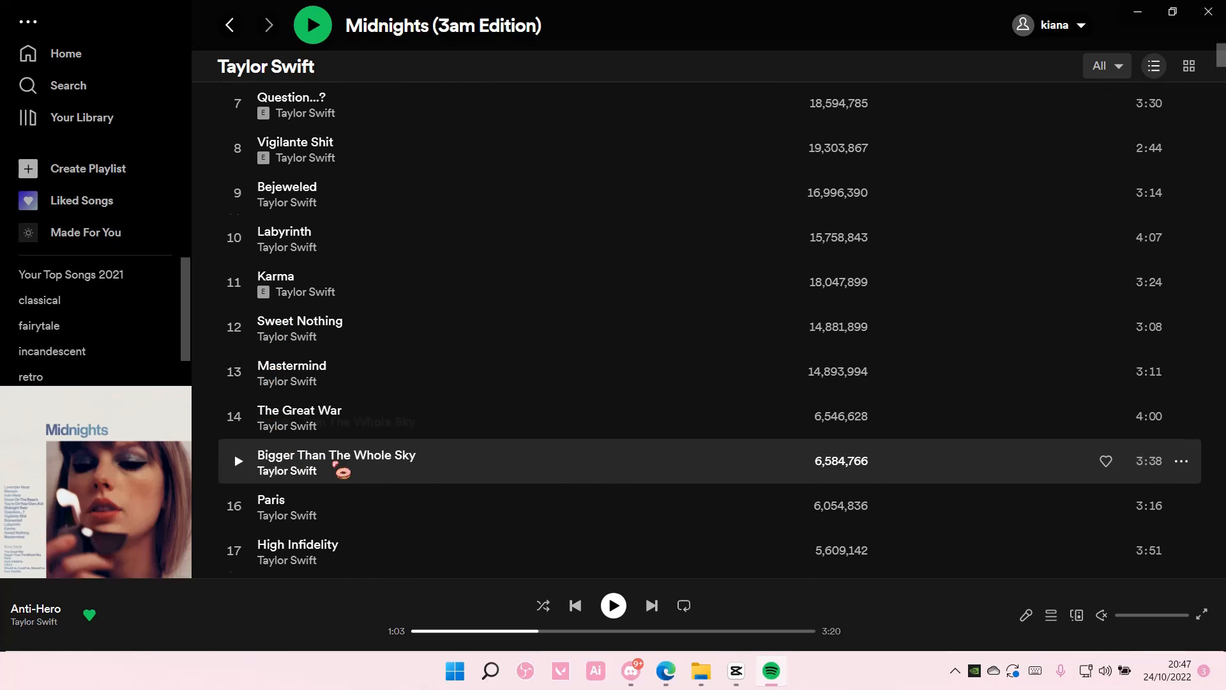
Step: Scroll to Would've, Could've, Should've and add it to the queue via its context menu
right_click(336, 461)
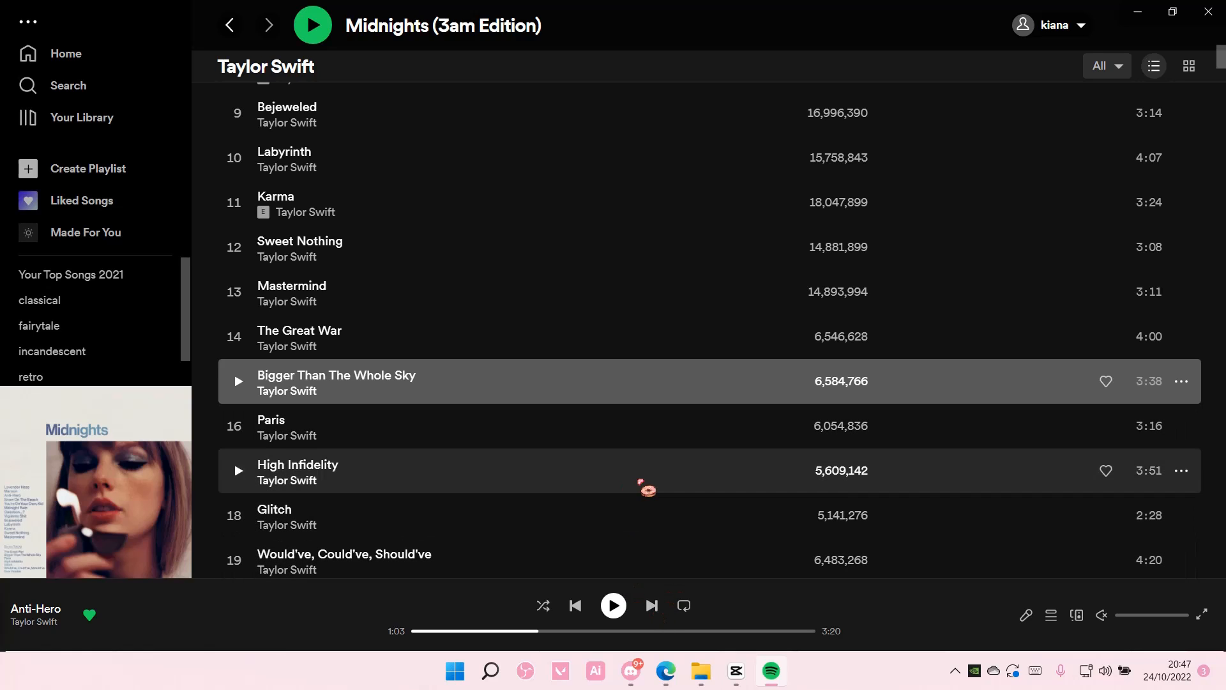
scroll(down, 3)
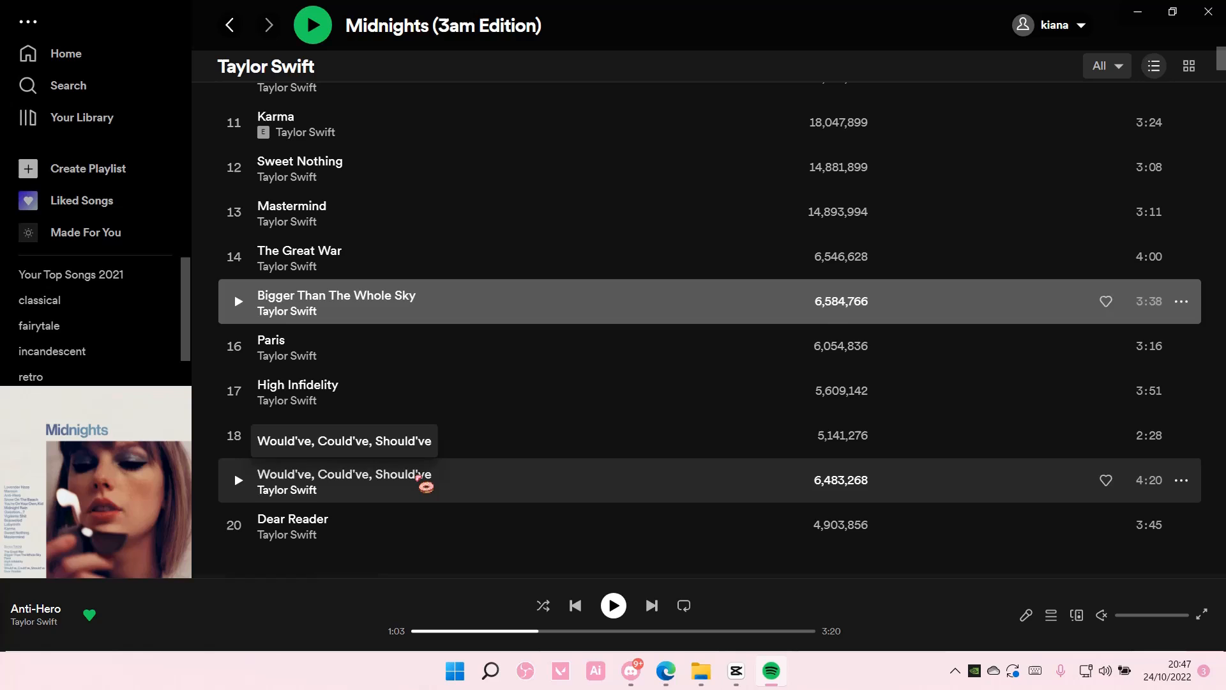
right_click(344, 479)
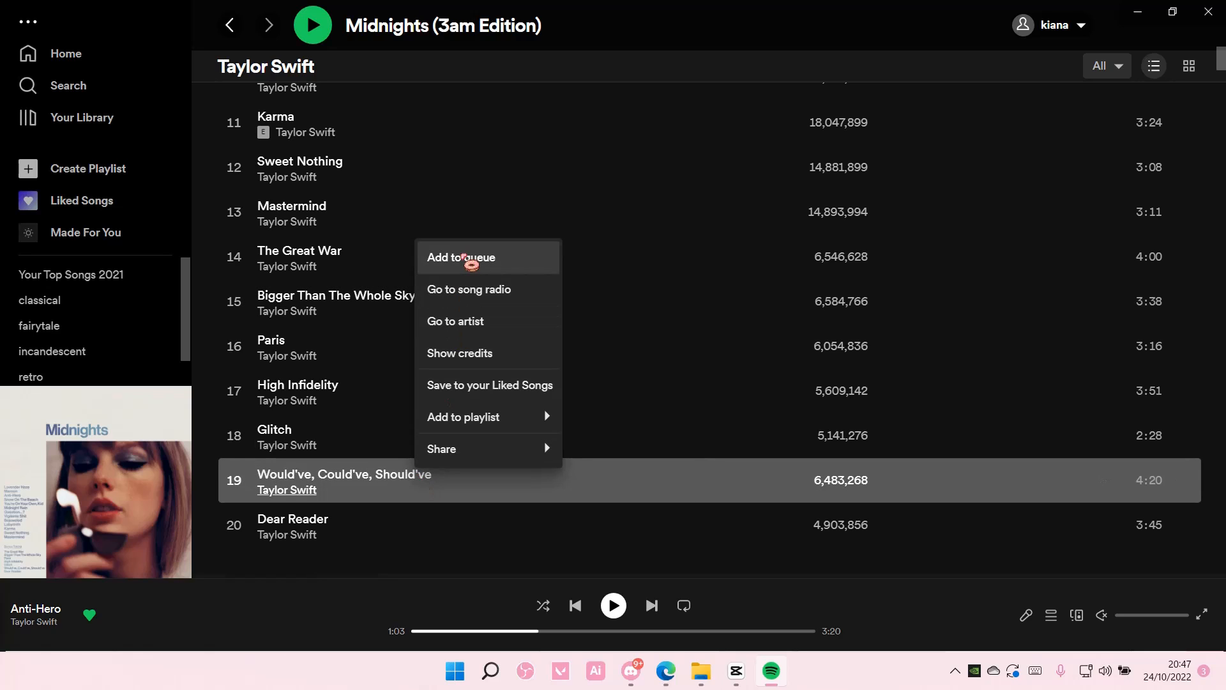
click(461, 258)
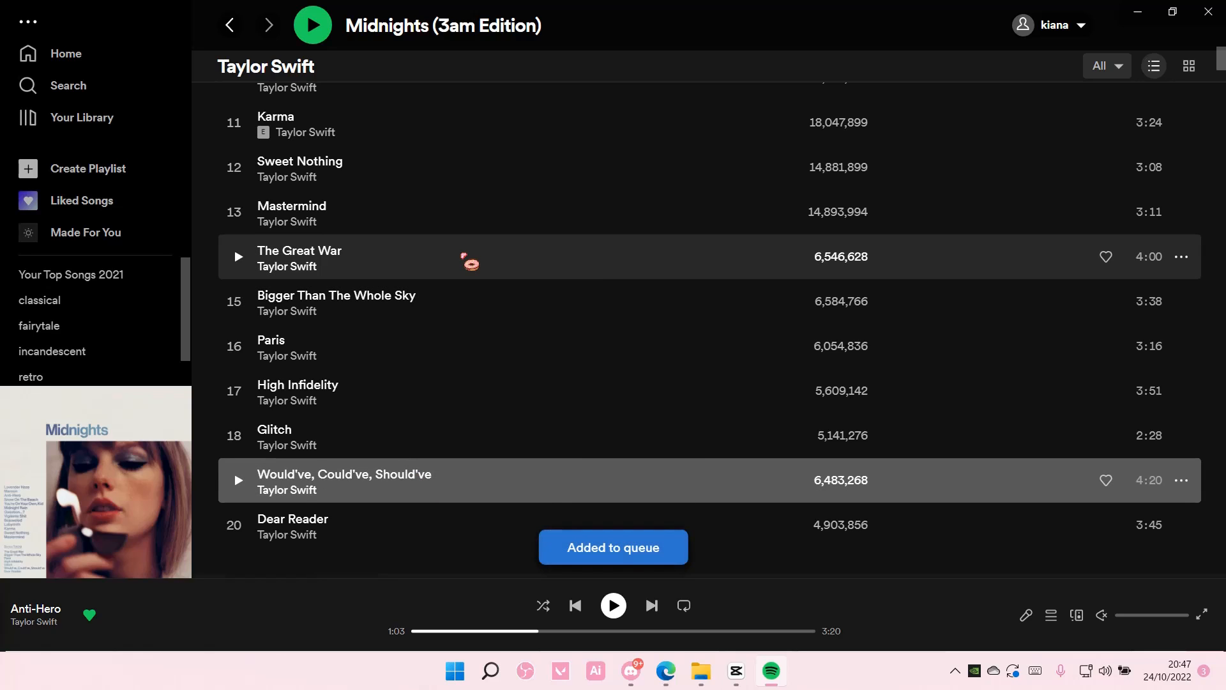